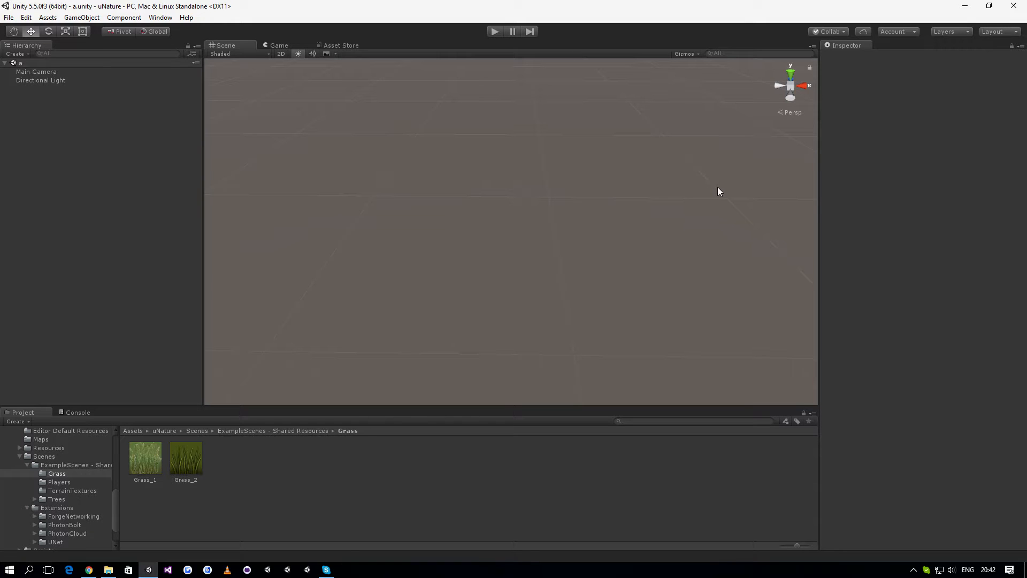
{"action": "mouse_move", "coordinate": [408, 144]}
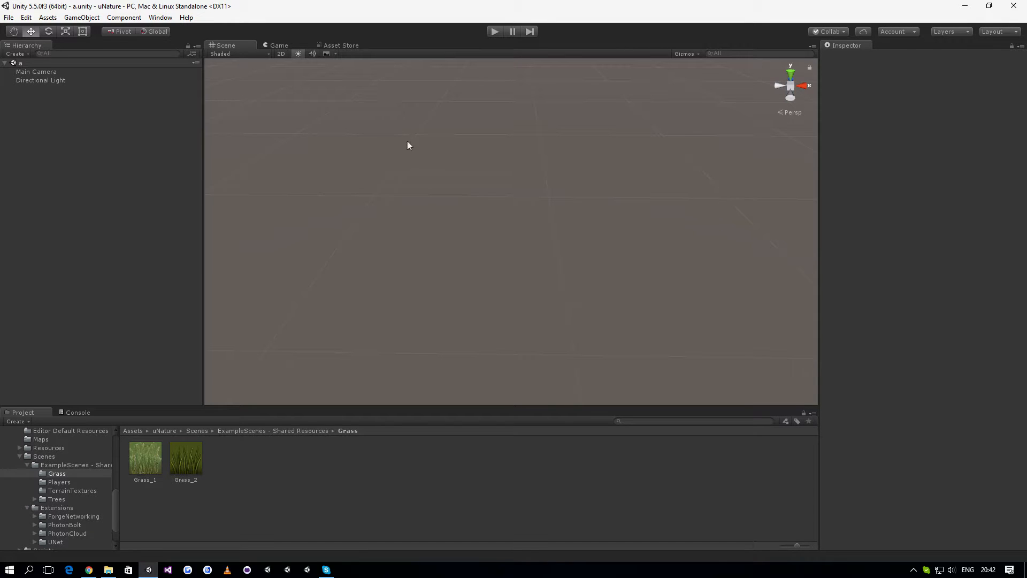
{"action": "mouse_move", "coordinate": [383, 156]}
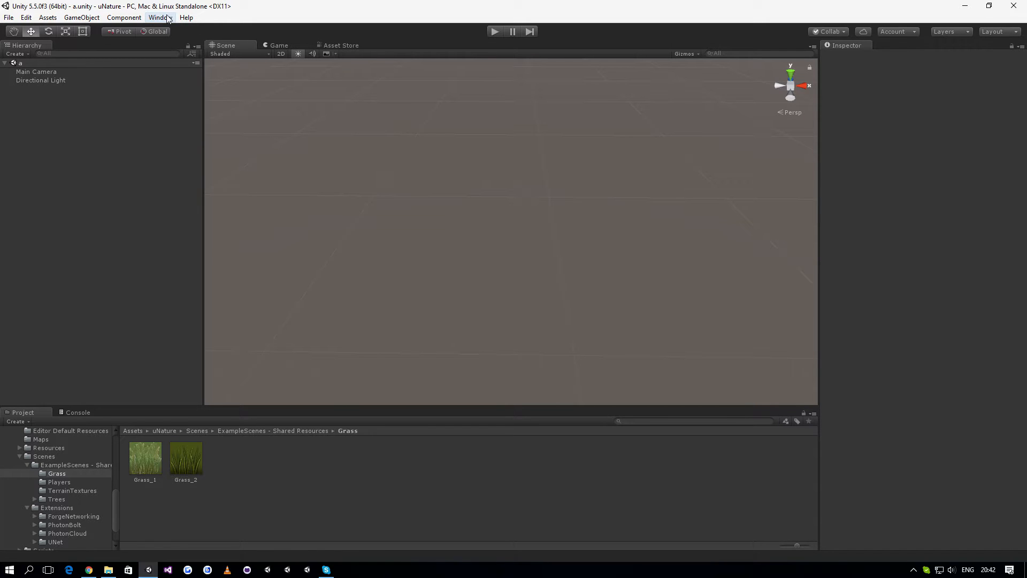
{"action": "mouse_move", "coordinate": [577, 101]}
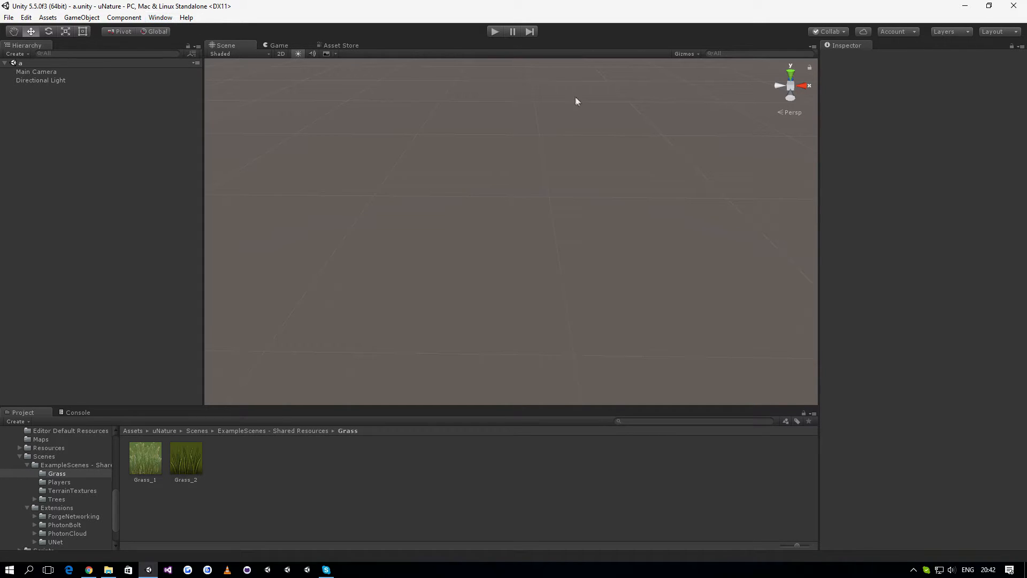
- Create a Foliage Manager for the scene from the uNature Foliage Manager panel
{"action": "left_click", "coordinate": [160, 17]}
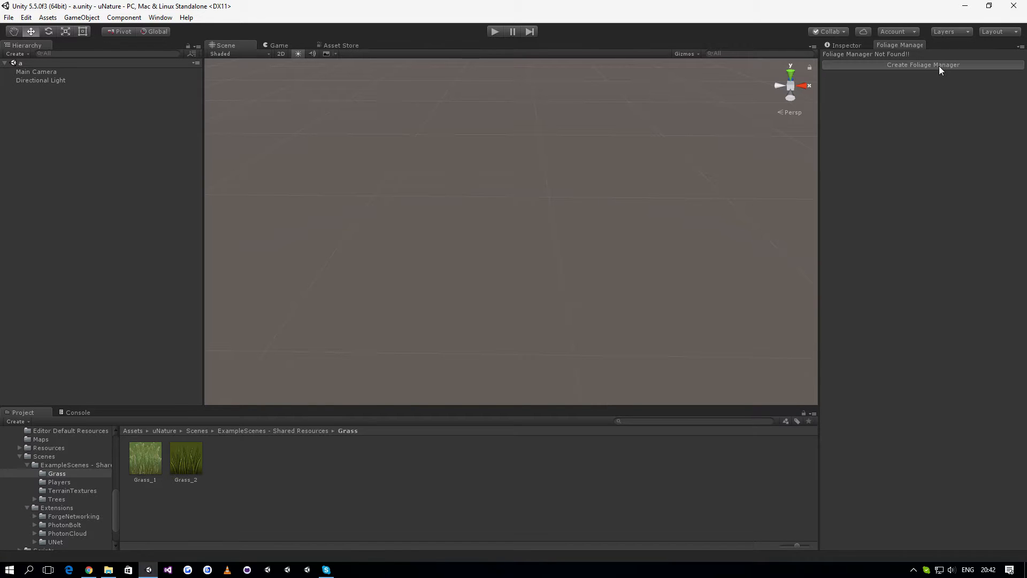
{"action": "left_click", "coordinate": [924, 64]}
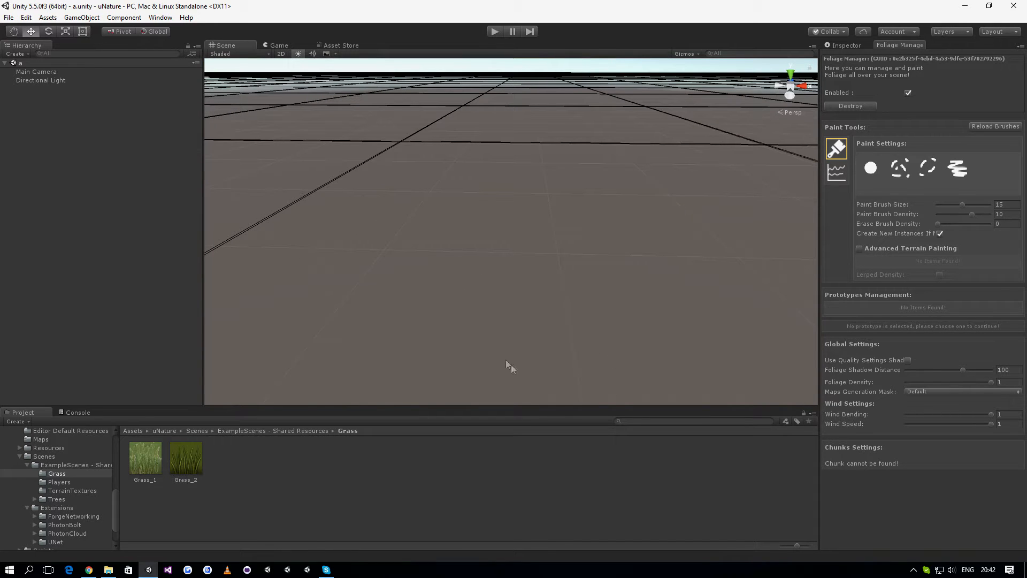
{"action": "mouse_move", "coordinate": [161, 451]}
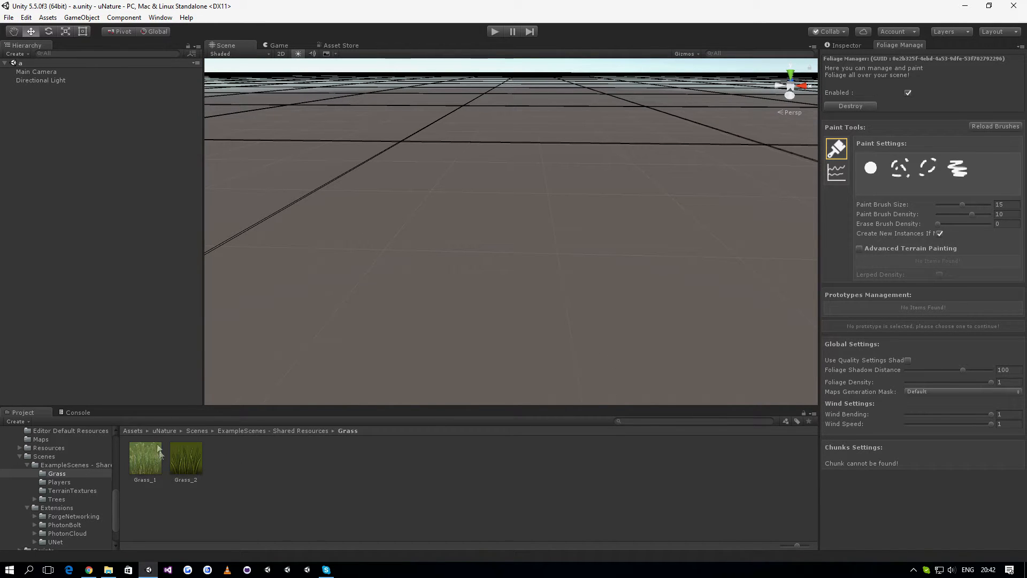
{"action": "mouse_move", "coordinate": [303, 462]}
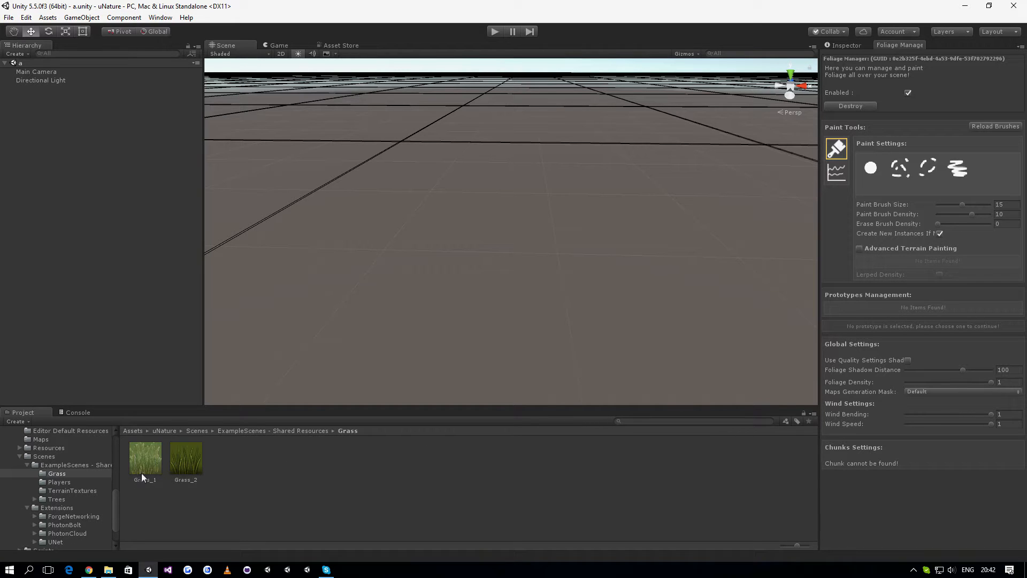
{"action": "mouse_move", "coordinate": [158, 474]}
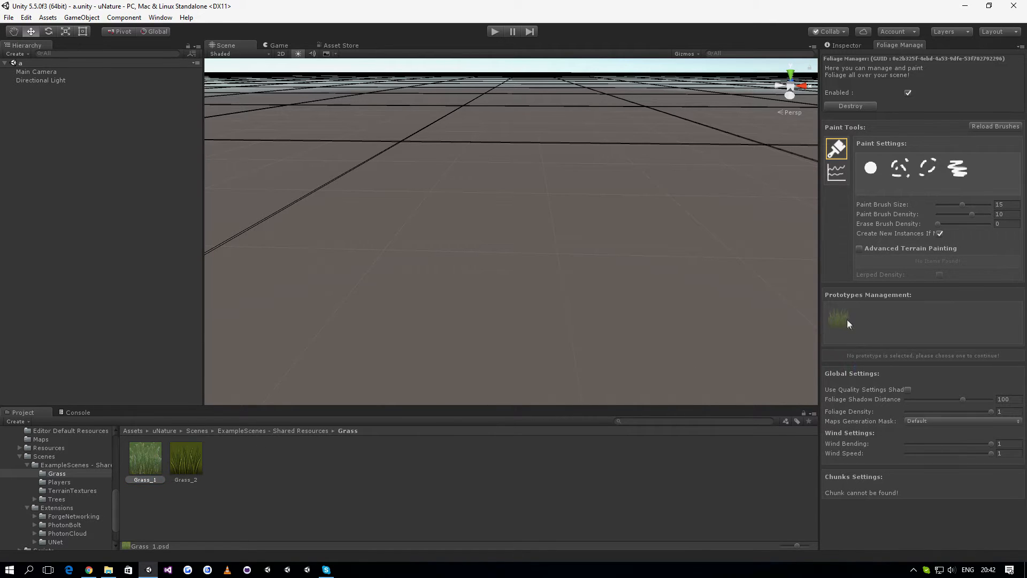
- Register the Grass_1 texture as a grass prototype, then return to the object properties view
{"action": "left_click", "coordinate": [144, 456]}
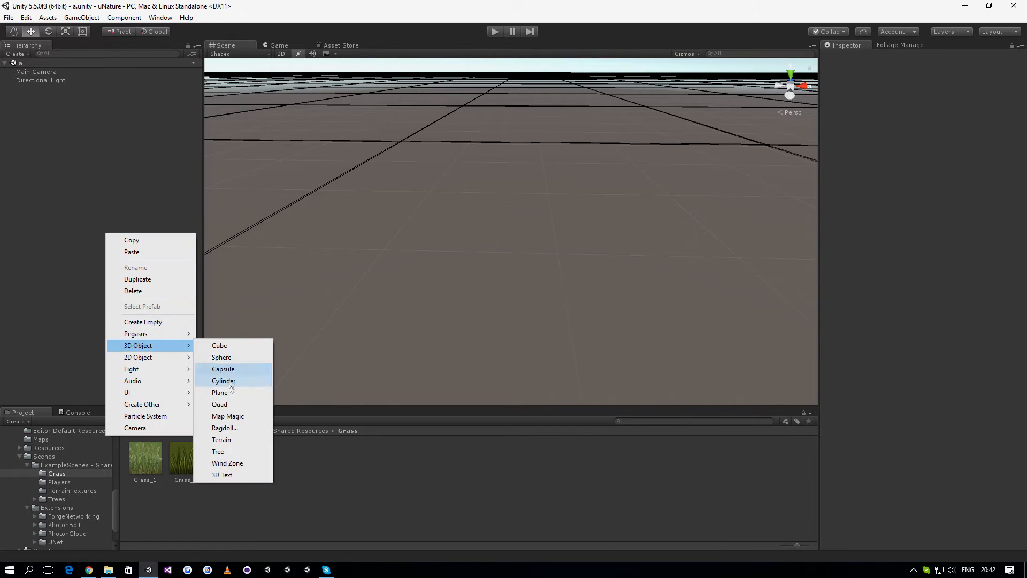
- Add a Terrain object, raise three peaks with the Raise/Lower brush, and set its layer to uNature_Terrain
{"action": "left_click", "coordinate": [221, 440]}
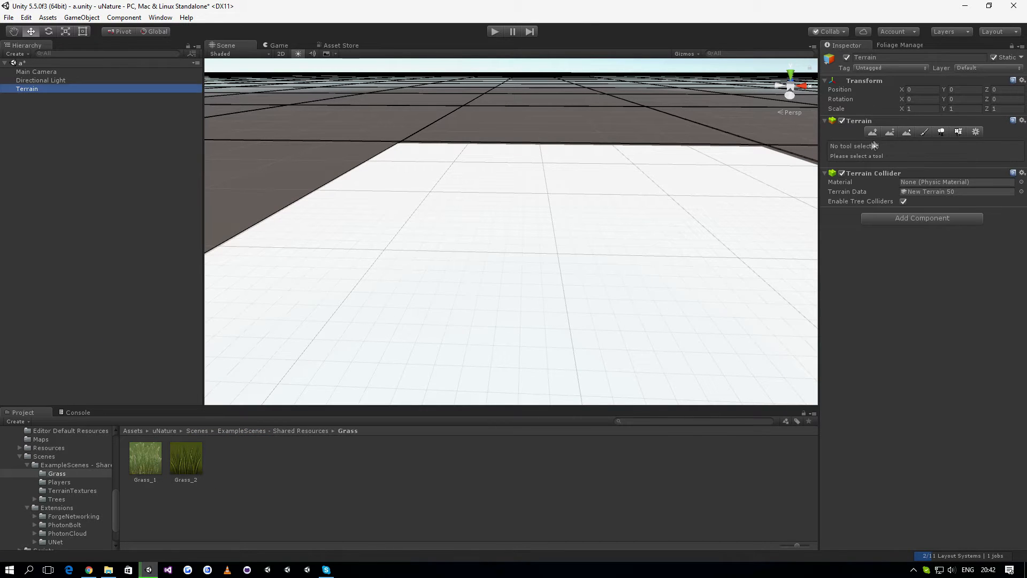
{"action": "left_click", "coordinate": [873, 131]}
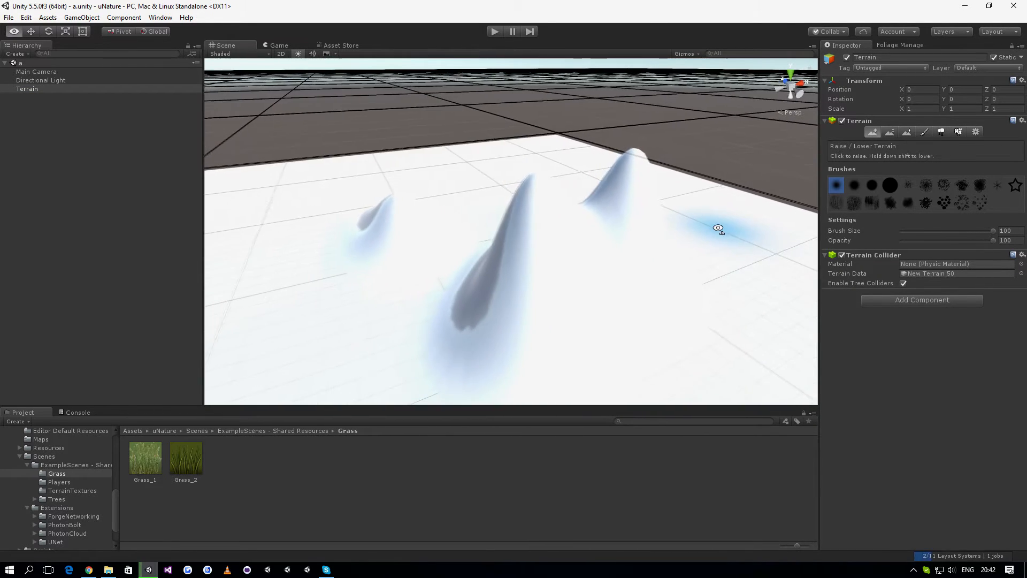
{"action": "left_click", "coordinate": [718, 228]}
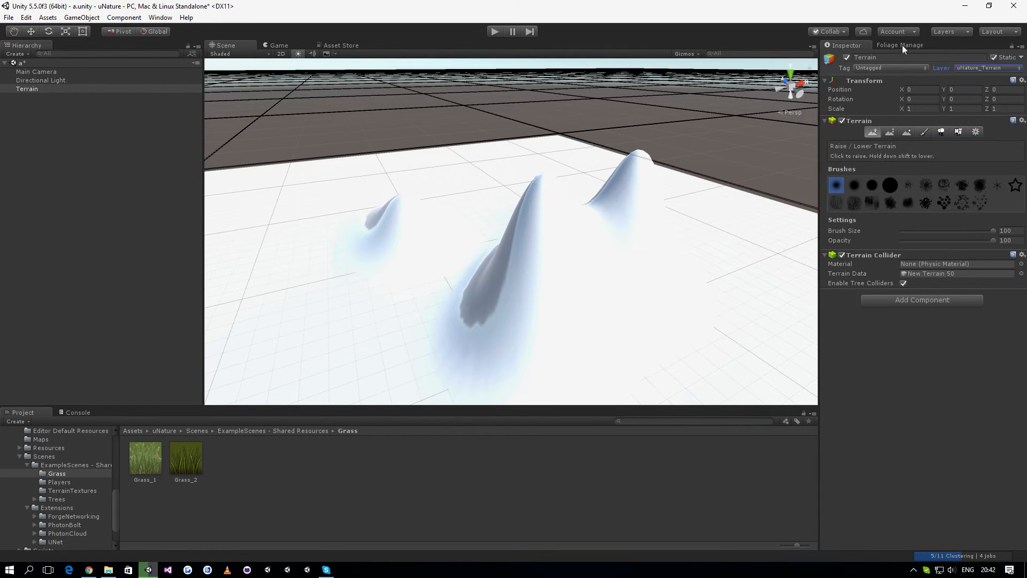
- Set Maps Generation Mask to uNature_Terrain and confirm Yes to update manager instances
{"action": "left_click", "coordinate": [899, 45]}
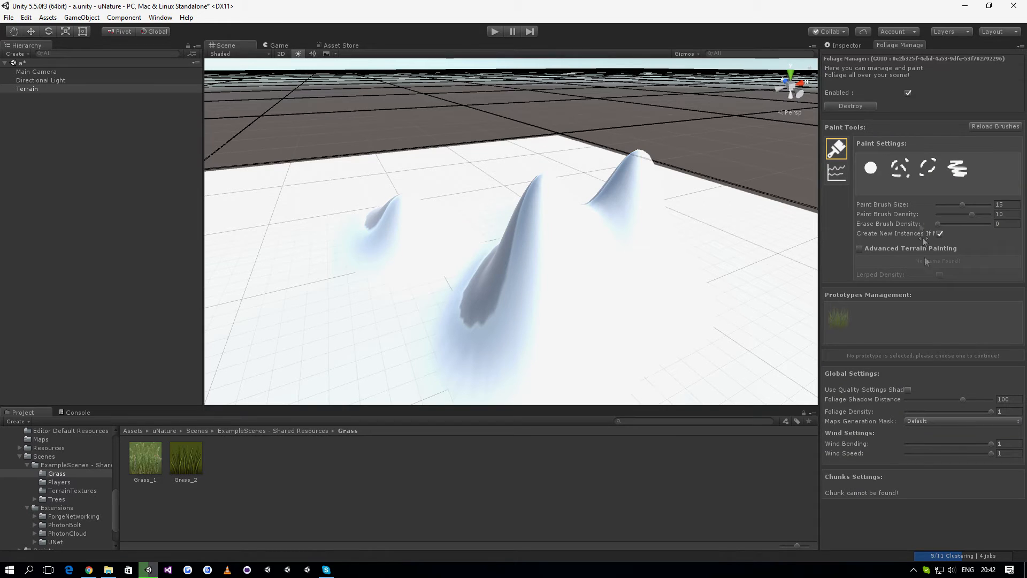
{"action": "left_click", "coordinate": [961, 420]}
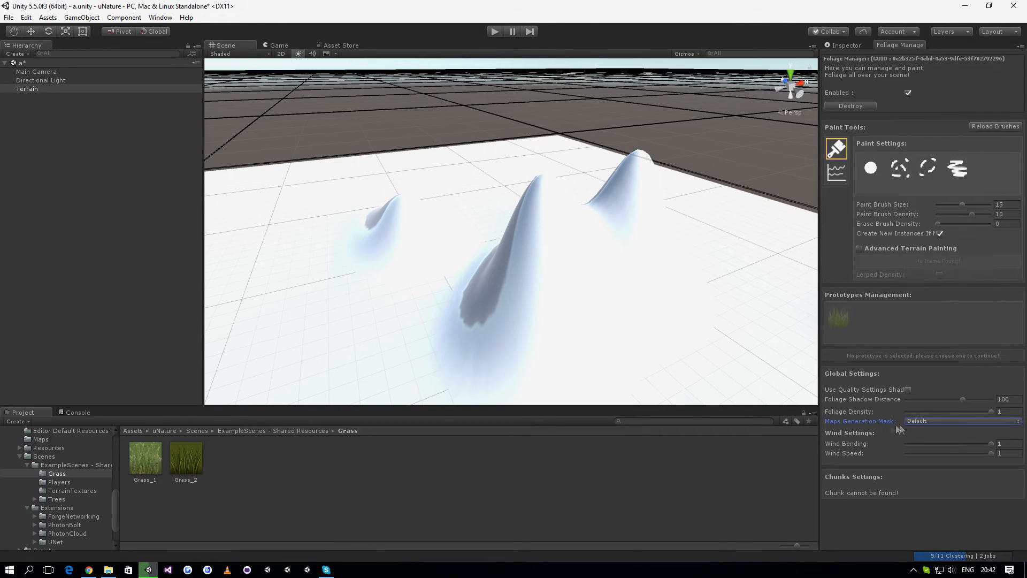
{"action": "left_click", "coordinate": [961, 421]}
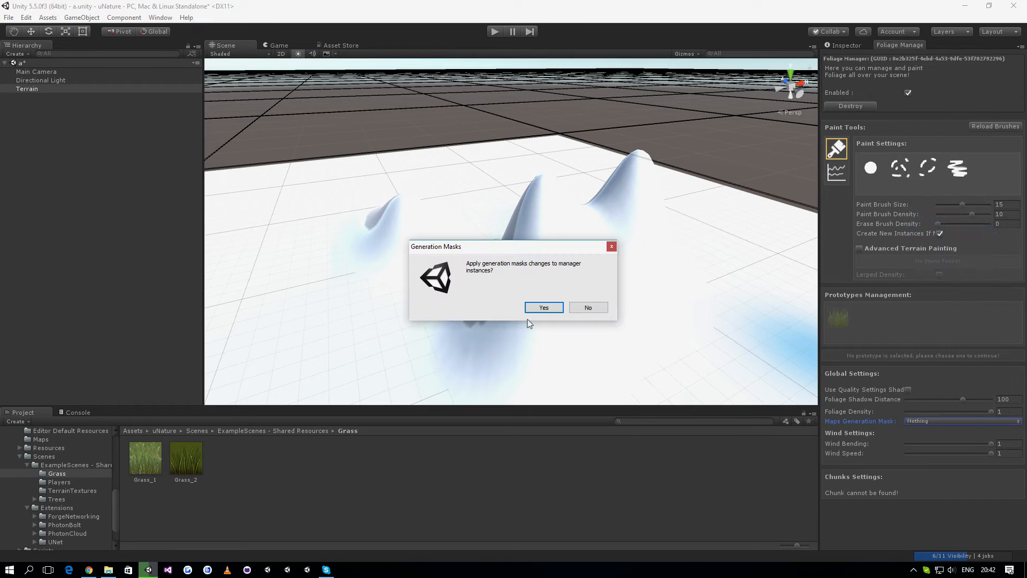
{"action": "left_click", "coordinate": [543, 307]}
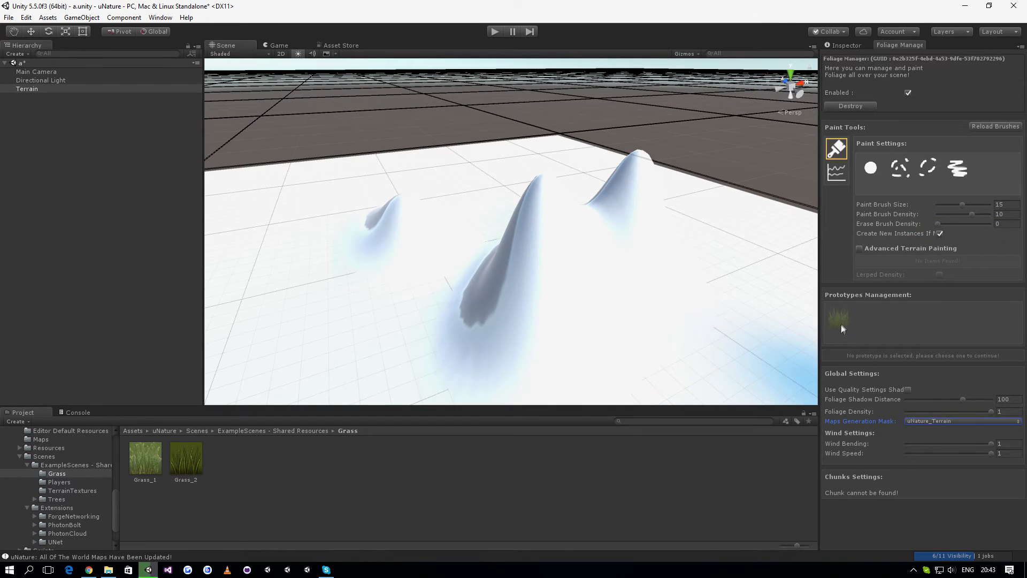
- Paint Grass_1 over the terrain, add UN Seeker to the Main Camera, and enter play mode
{"action": "left_click", "coordinate": [839, 316]}
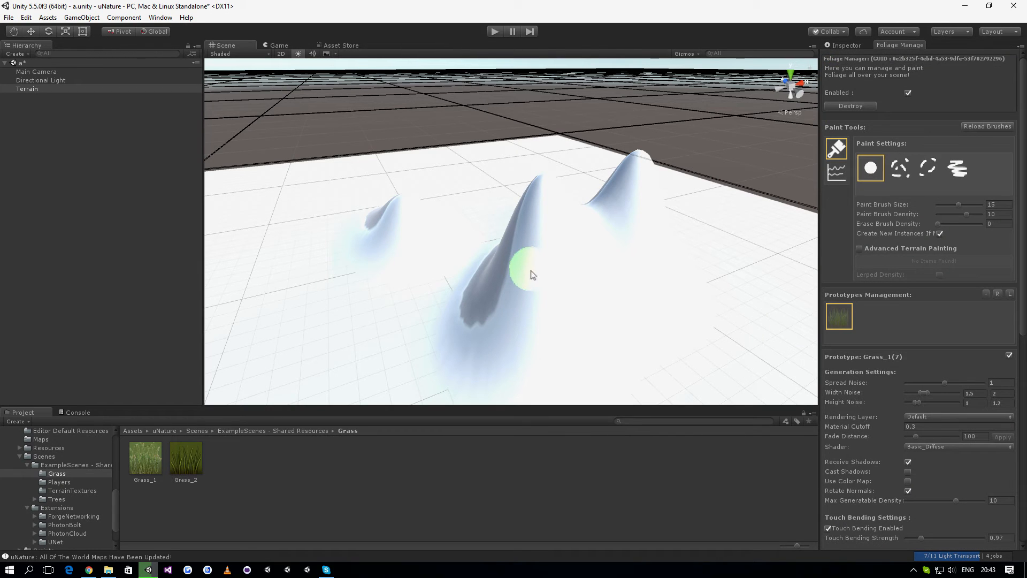
{"action": "mouse_move", "coordinate": [564, 273]}
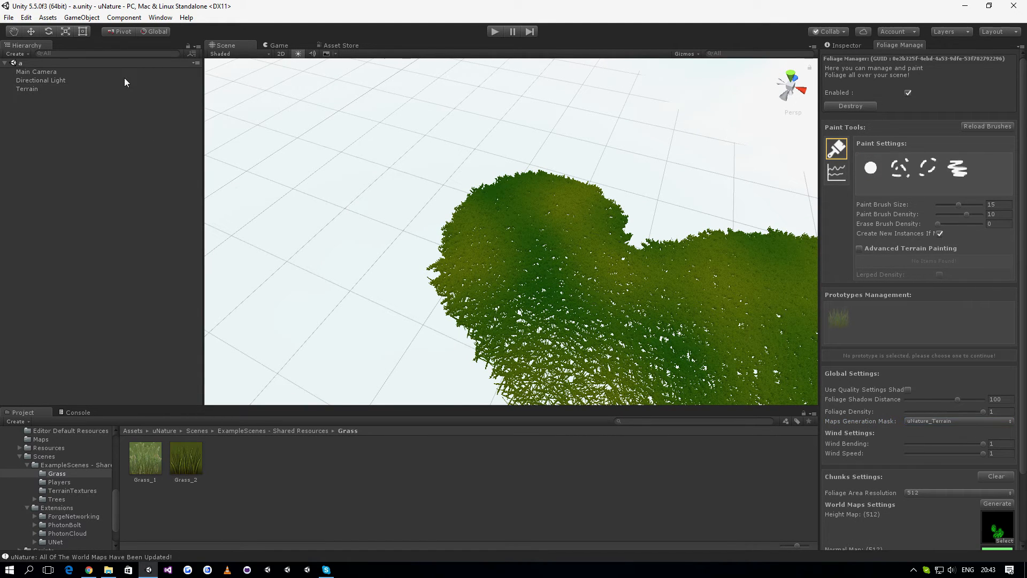
{"action": "left_click", "coordinate": [36, 71]}
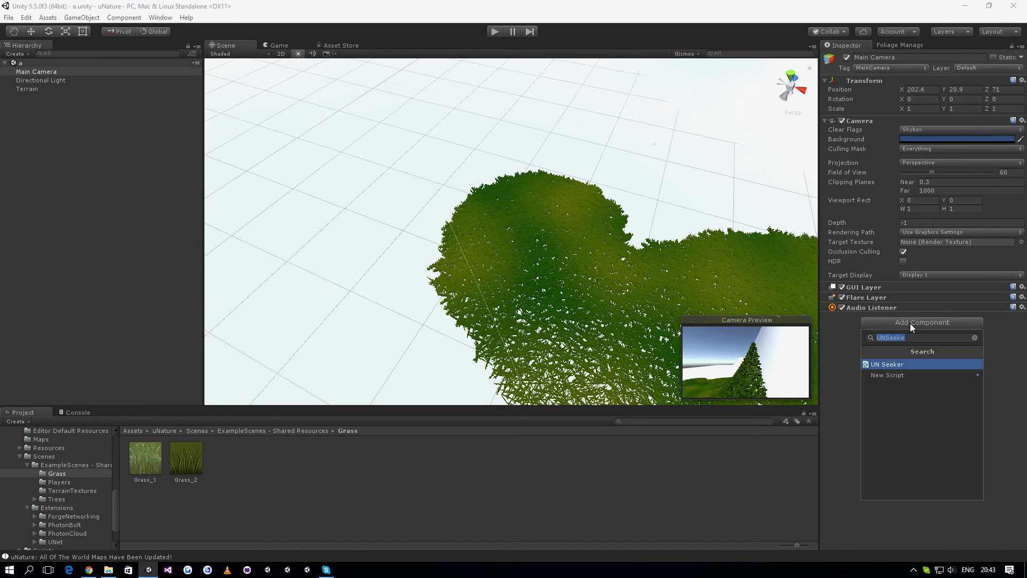
{"action": "left_click", "coordinate": [887, 363]}
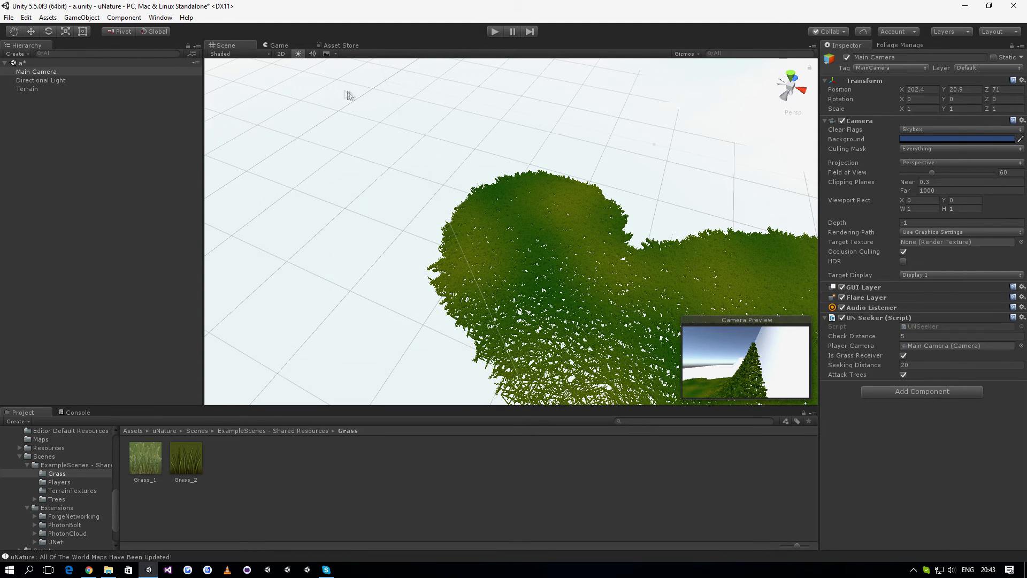
{"action": "left_click", "coordinate": [278, 45]}
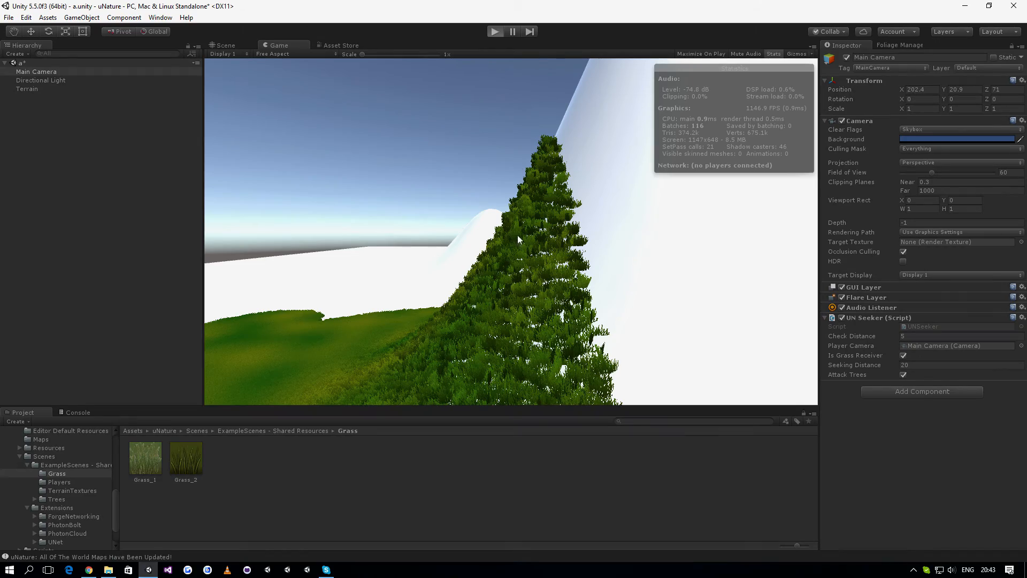